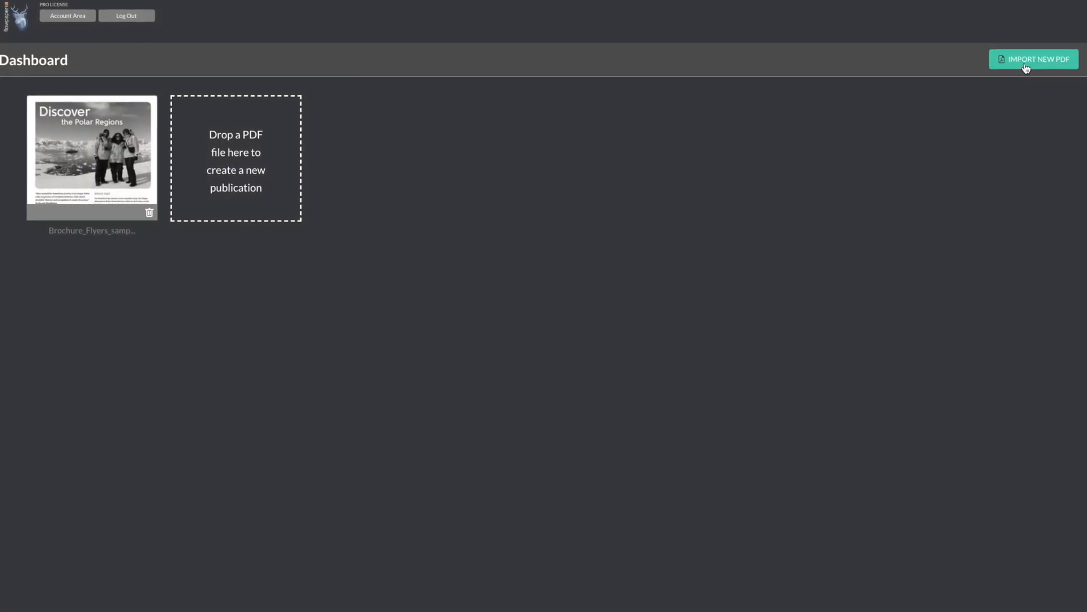
Choose Catalog2.pdf as the new PDF to import, bringing up its Import Options.
left_click(1033, 59)
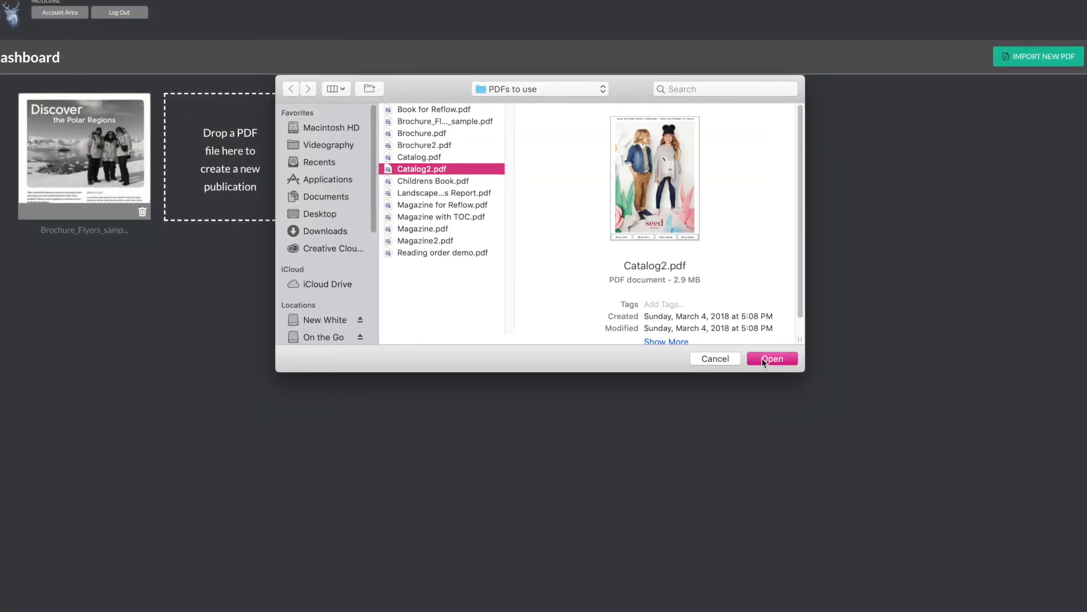
left_click(773, 358)
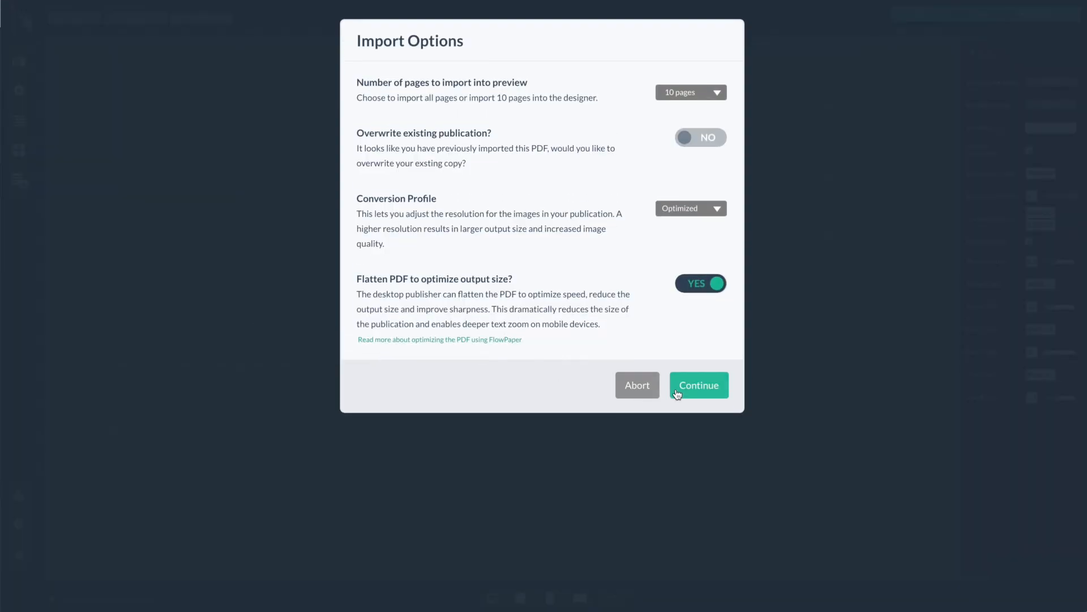
Accept the default import settings so Catalog2.pdf opens in the designer.
left_click(699, 385)
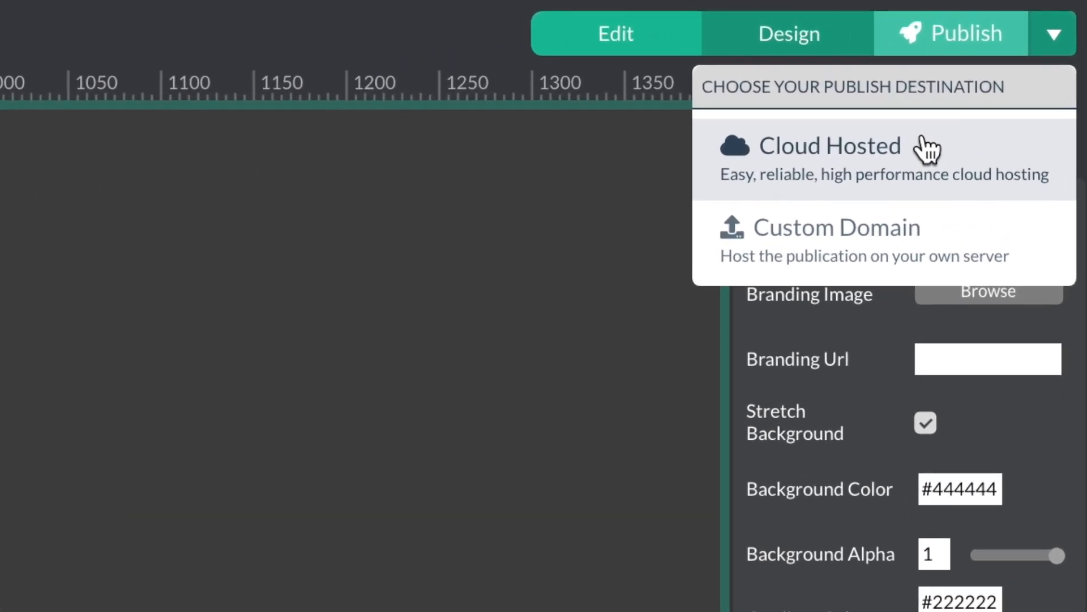
Publish Catalog2 to Cloud Hosted with a password set, and start the upload.
left_click(829, 145)
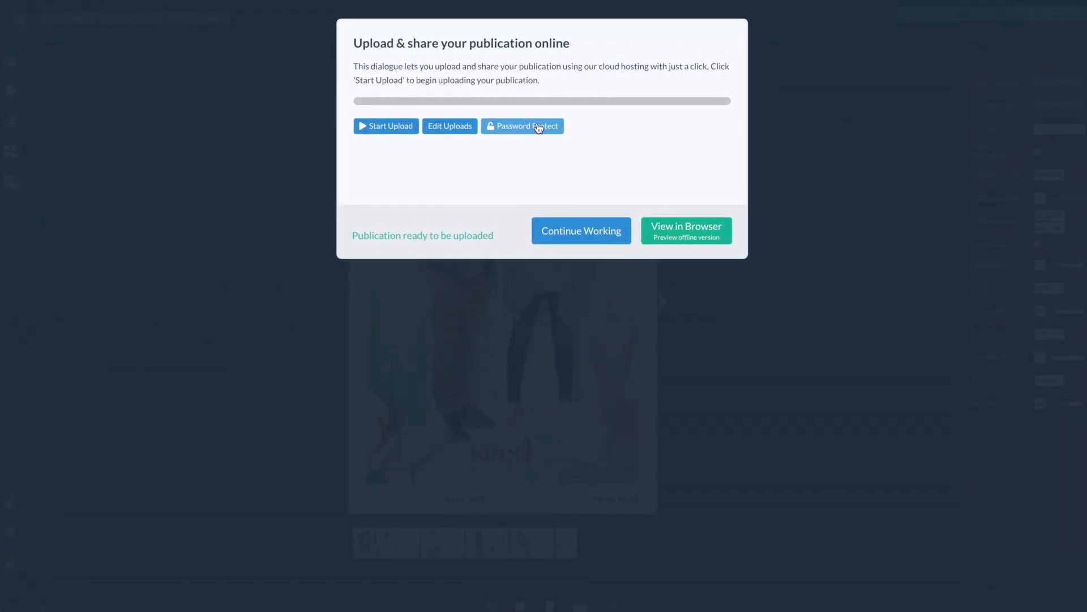
left_click(523, 126)
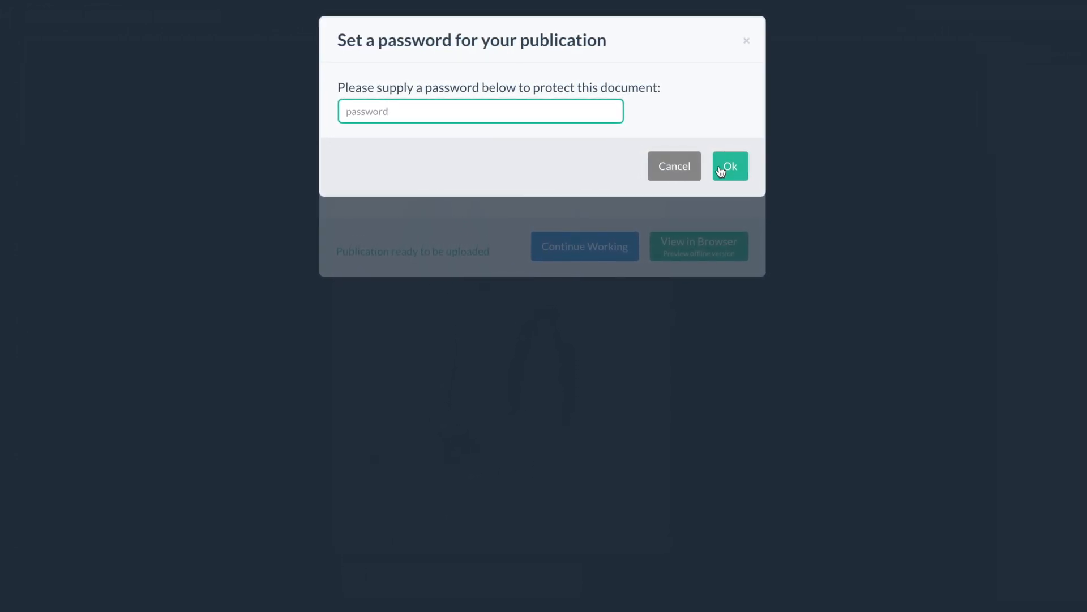
left_click(730, 165)
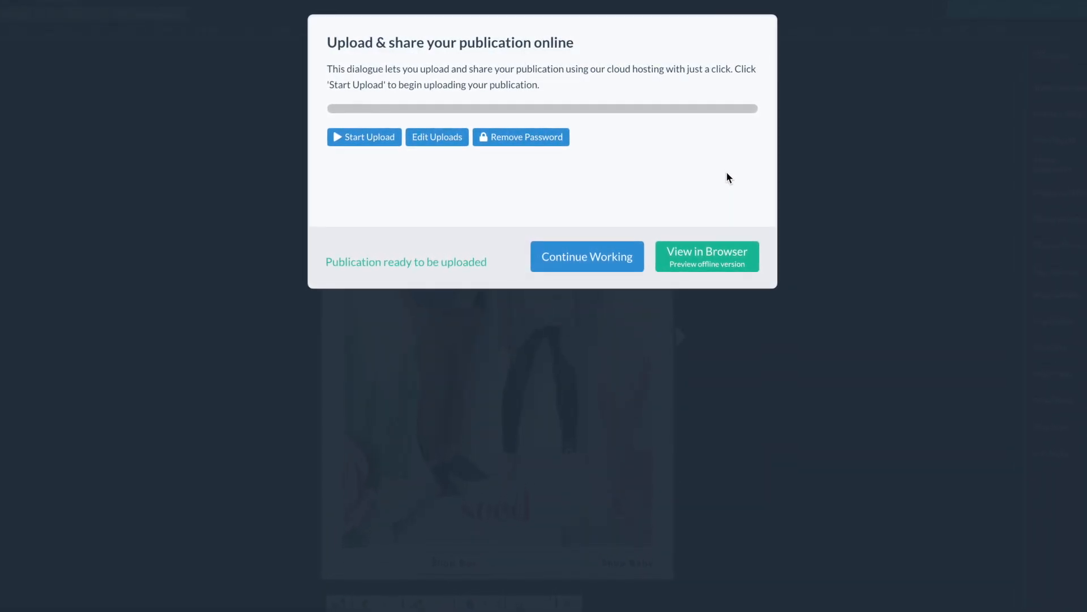
left_click(365, 136)
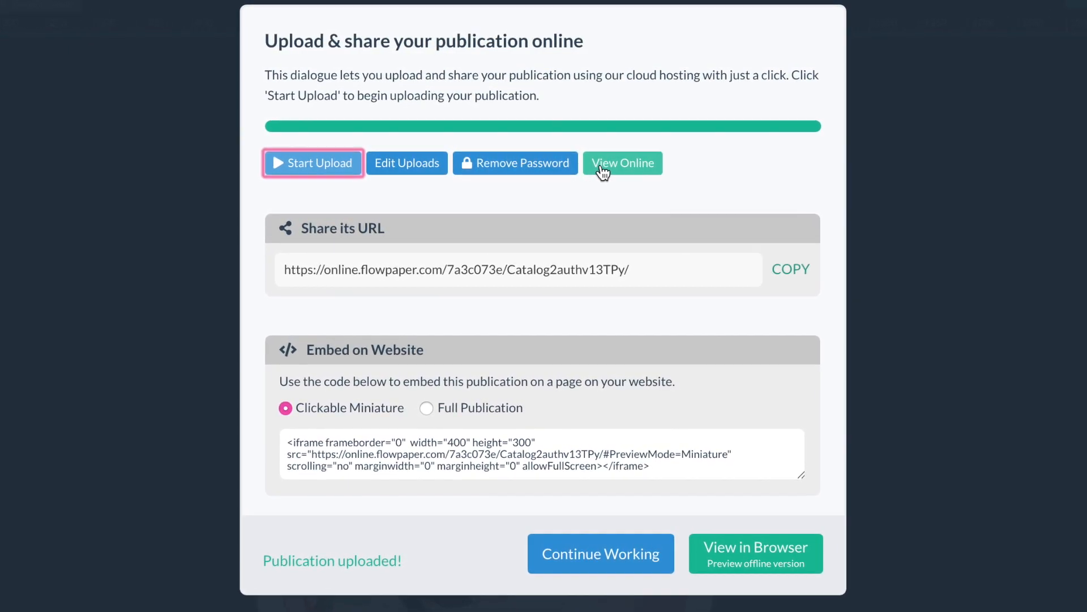
View the uploaded catalog online and focus the Enter password field in Safari.
left_click(623, 163)
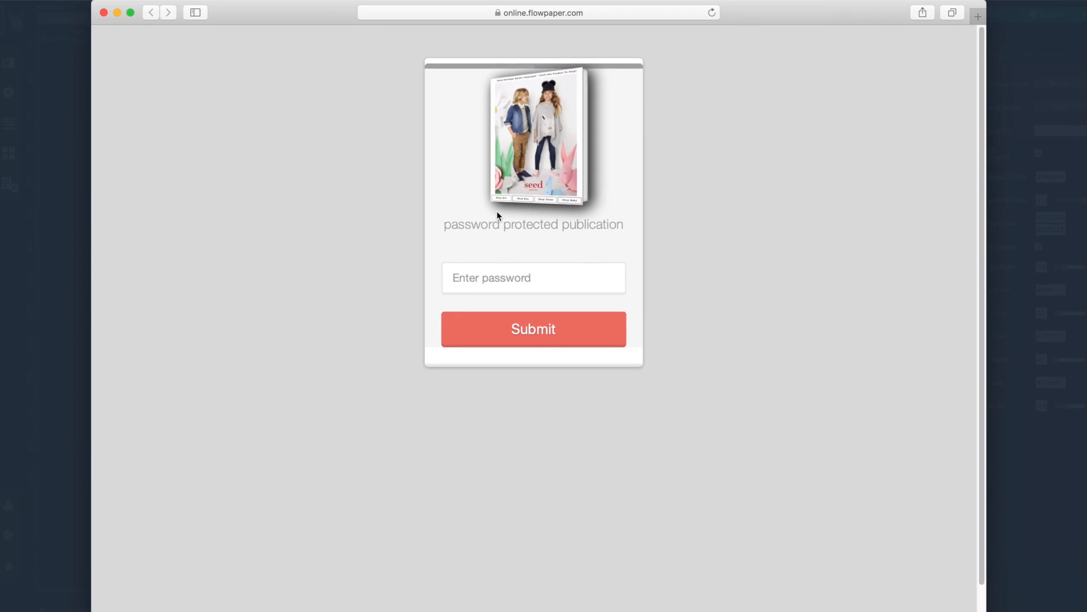
left_click(533, 294)
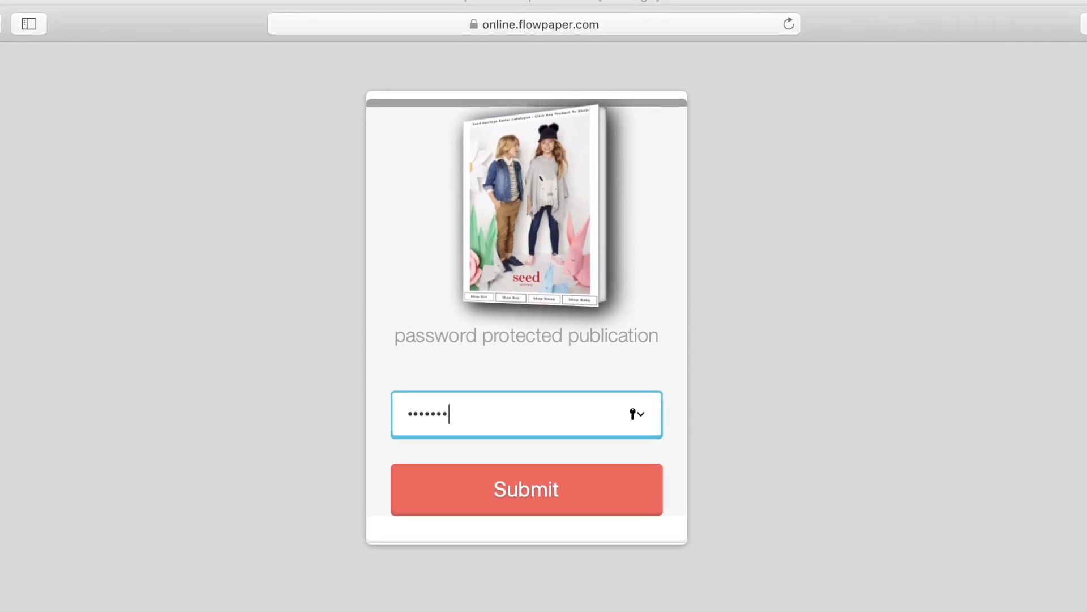
Submit the entered password so the Seed Heritage Easter catalogue opens as a flipbook.
left_click(526, 489)
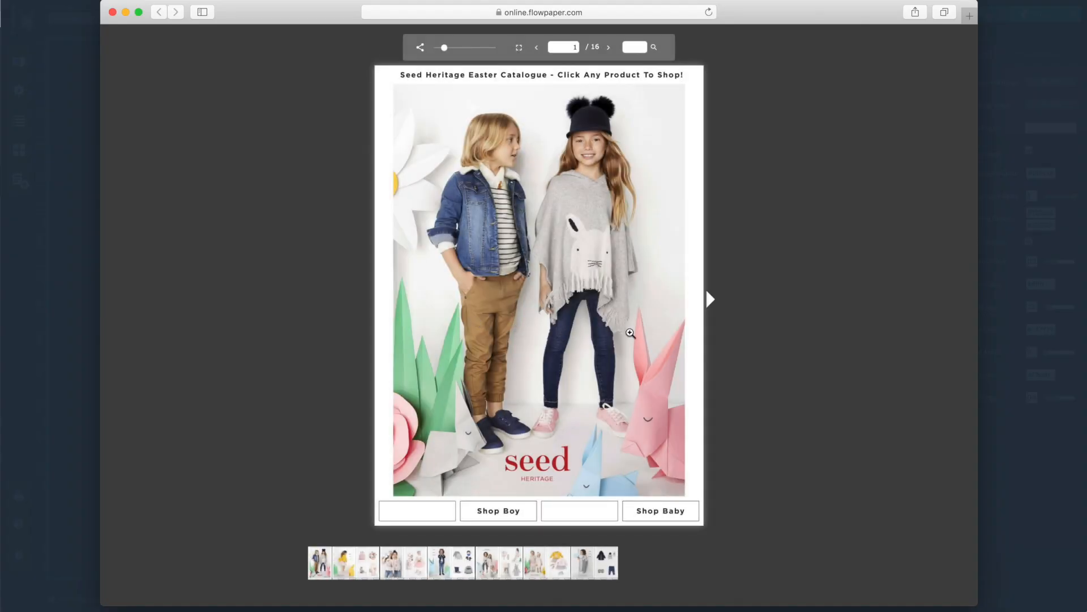
Flip forward spread by spread from the cover to the baby boy gifts pages 10–11 of 16.
left_click(712, 299)
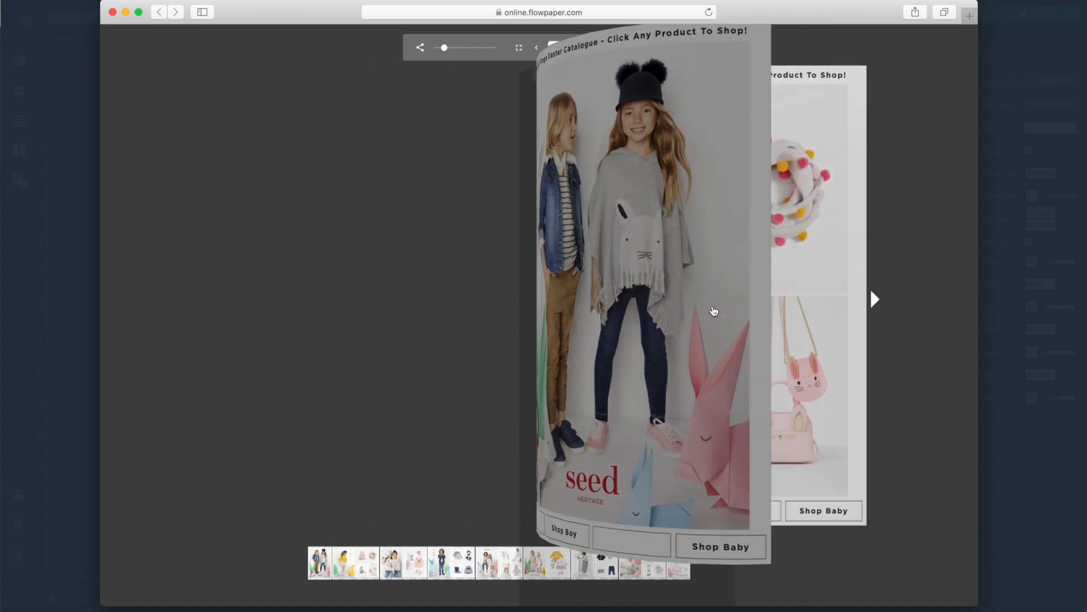
left_click(876, 308)
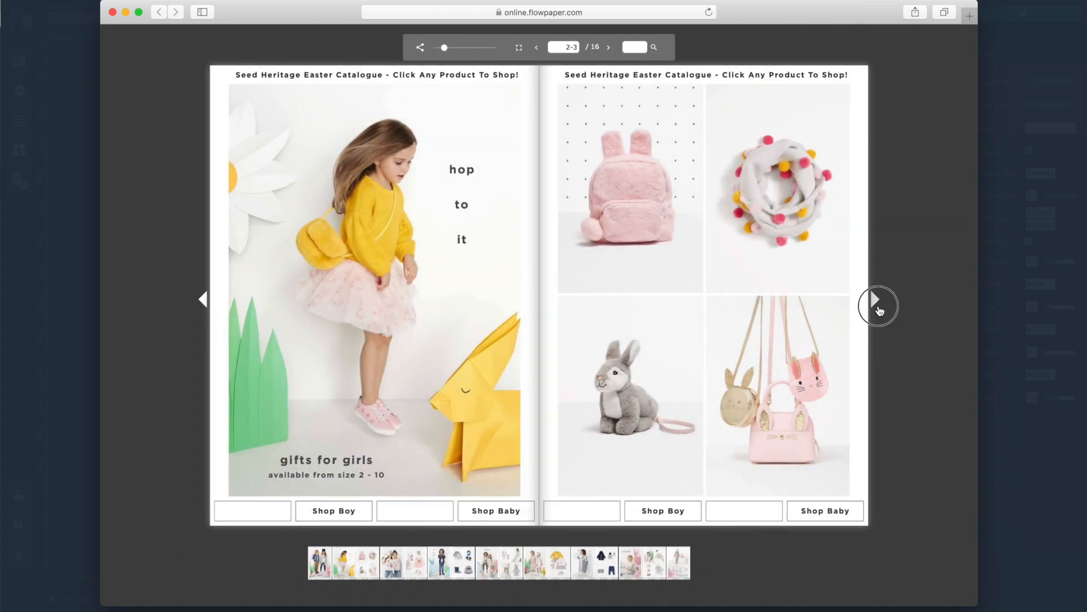
left_click(876, 305)
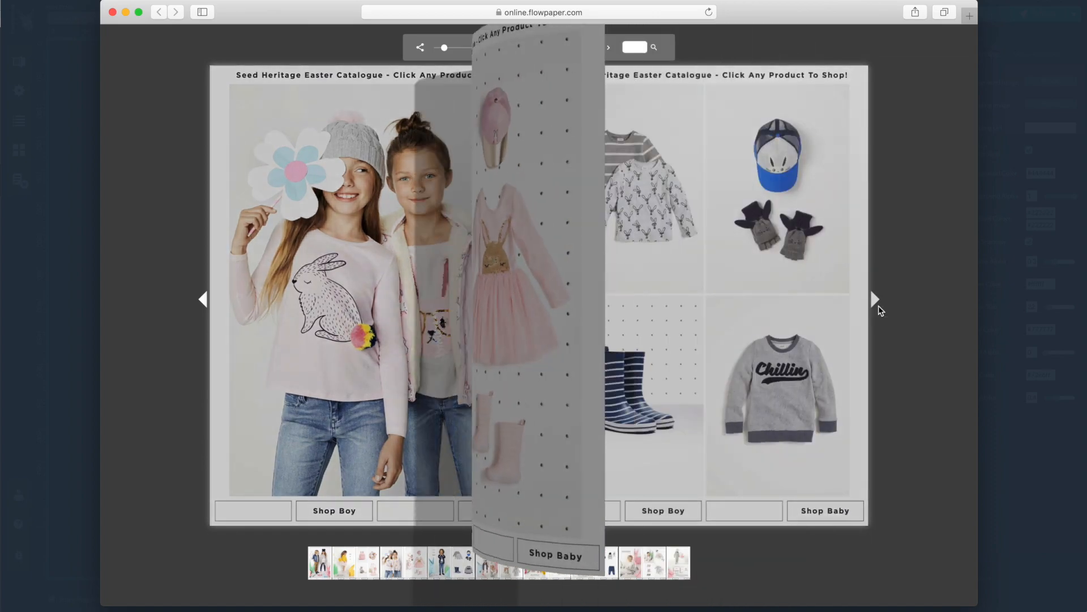
left_click(875, 300)
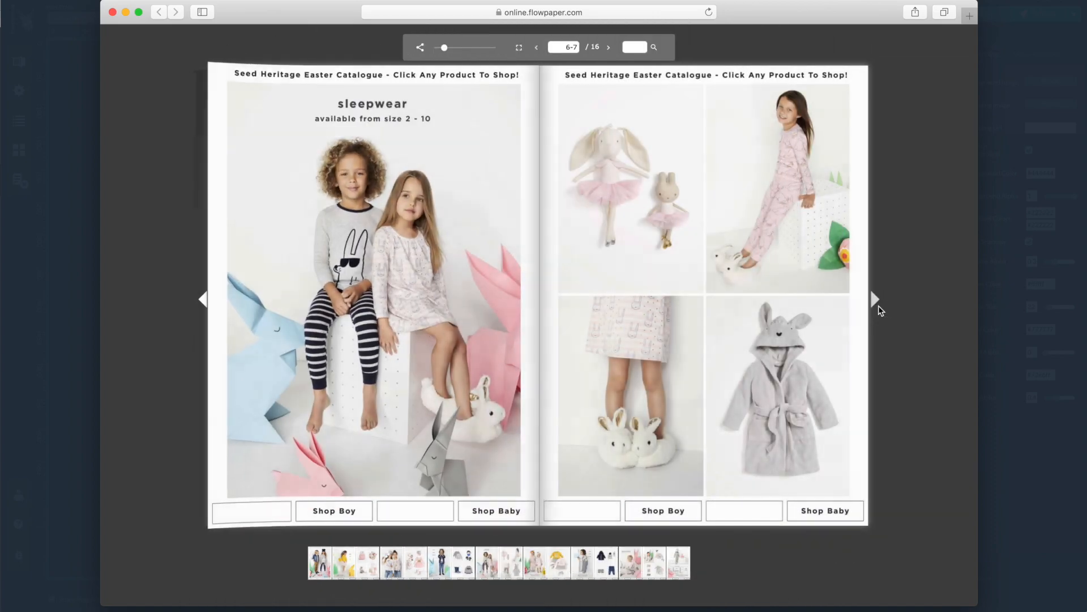
left_click(875, 299)
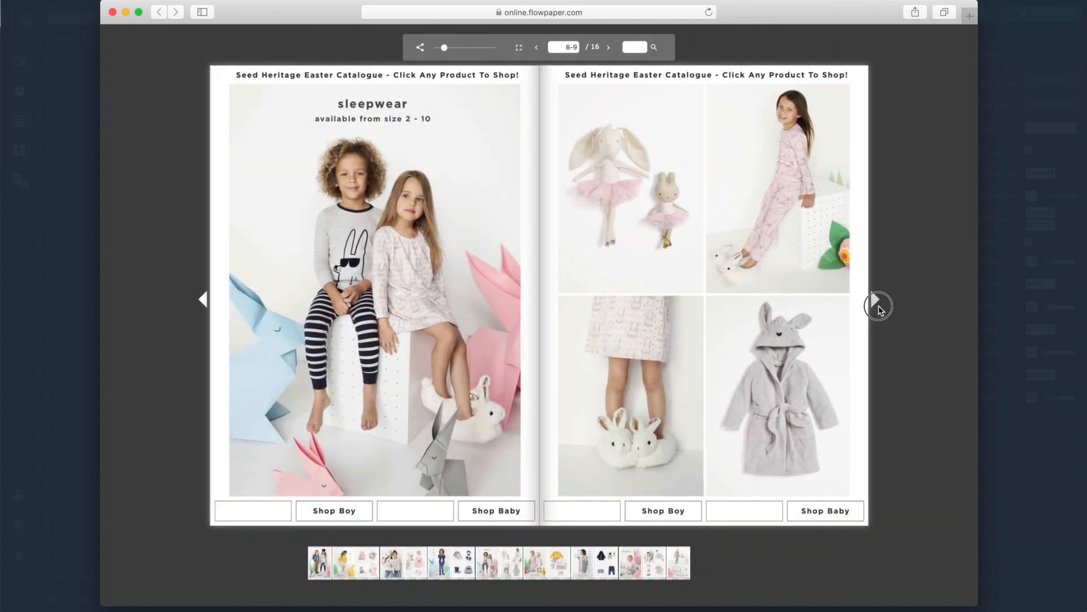
left_click(875, 303)
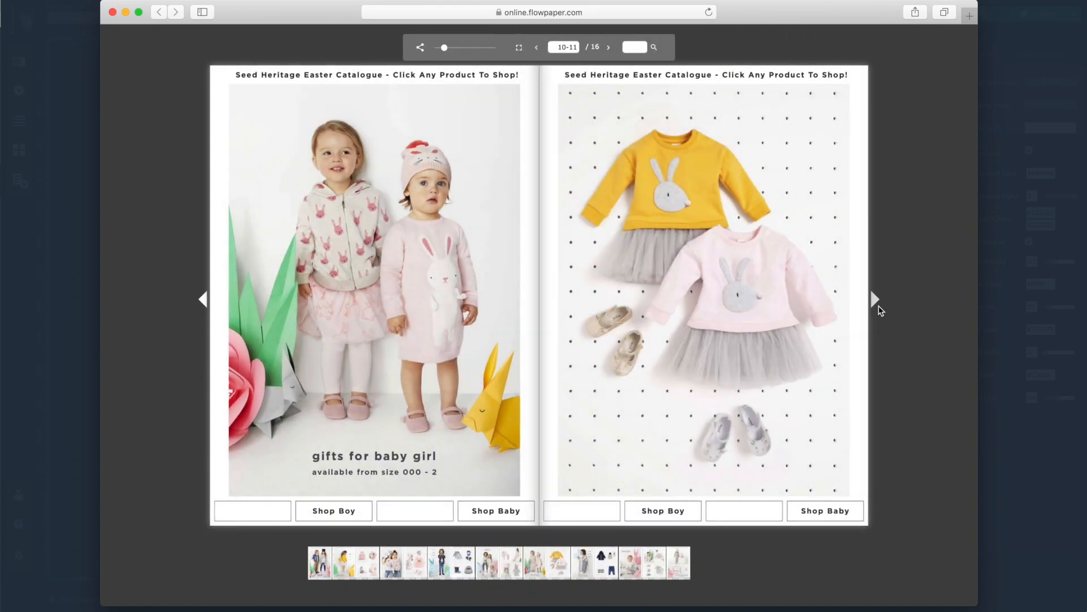
left_click(874, 299)
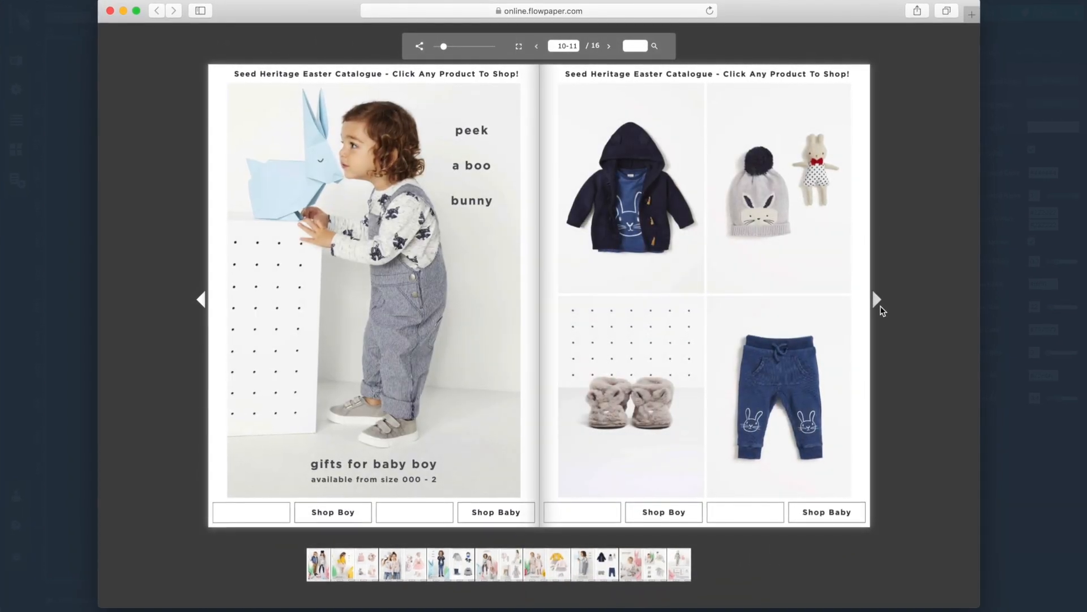